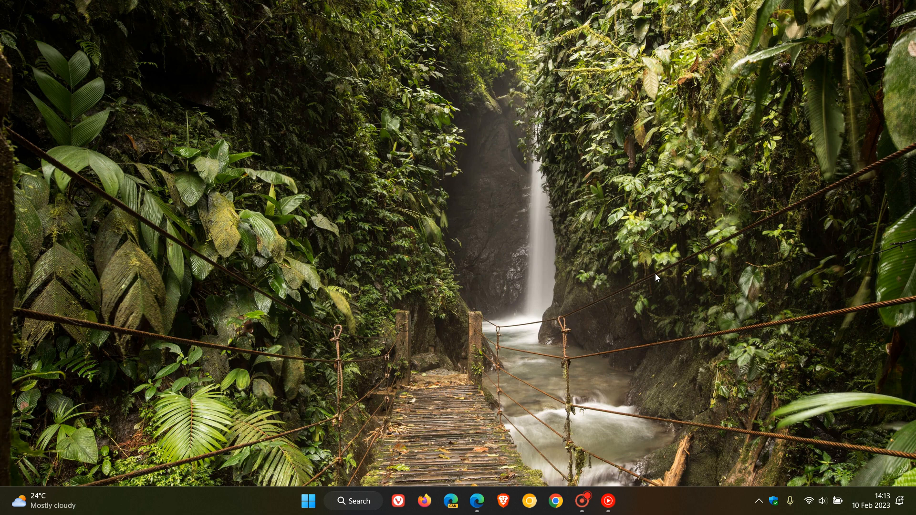
{"action": "mouse_move", "coordinate": [607, 198]}
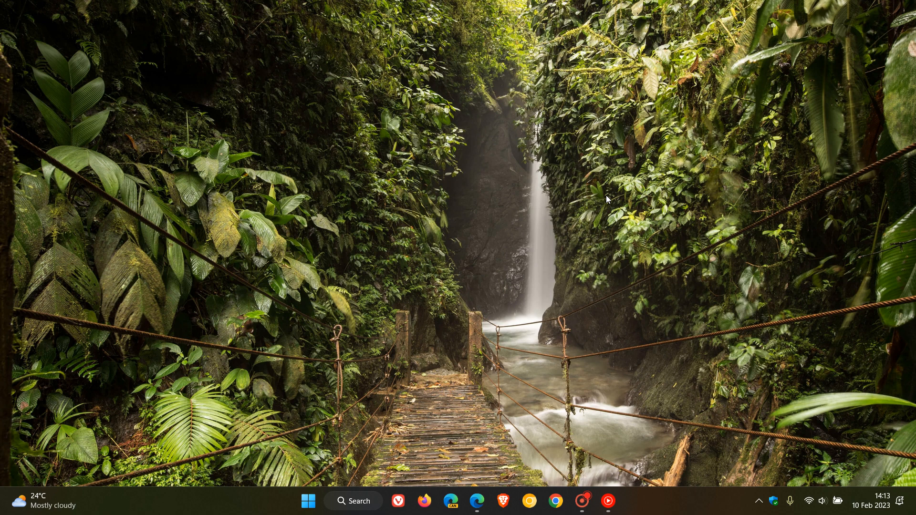
{"action": "mouse_move", "coordinate": [578, 240]}
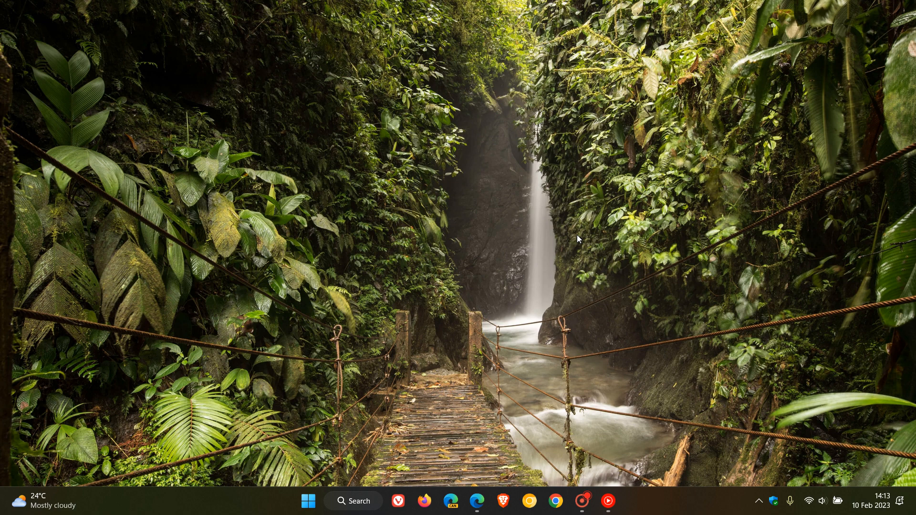
{"action": "mouse_move", "coordinate": [581, 260]}
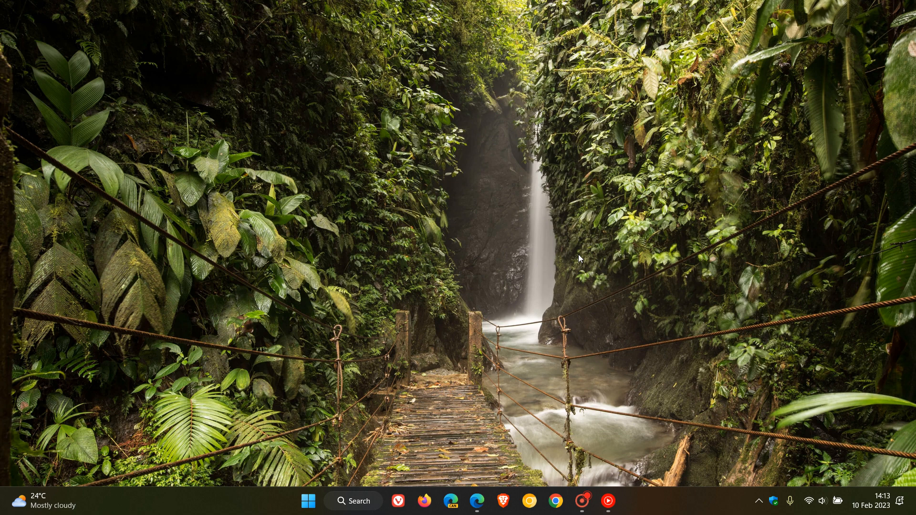
{"action": "mouse_move", "coordinate": [593, 182]}
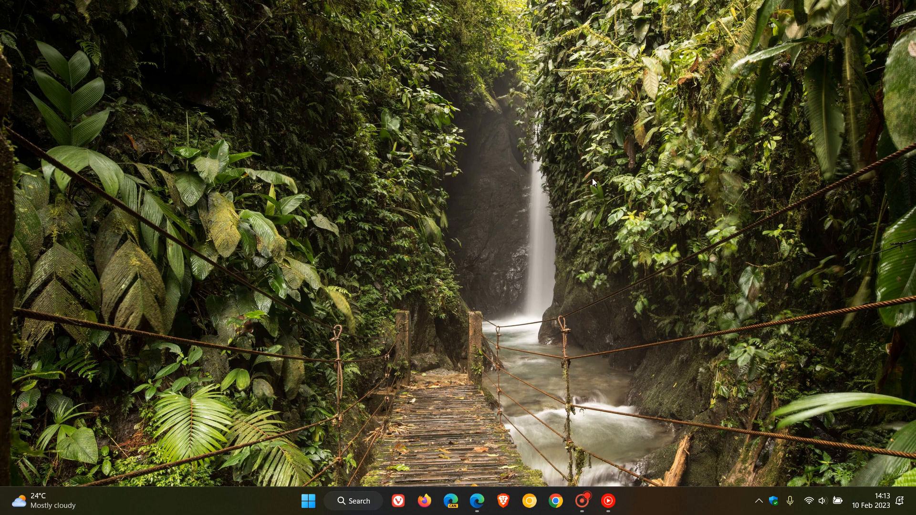
{"action": "mouse_move", "coordinate": [624, 276]}
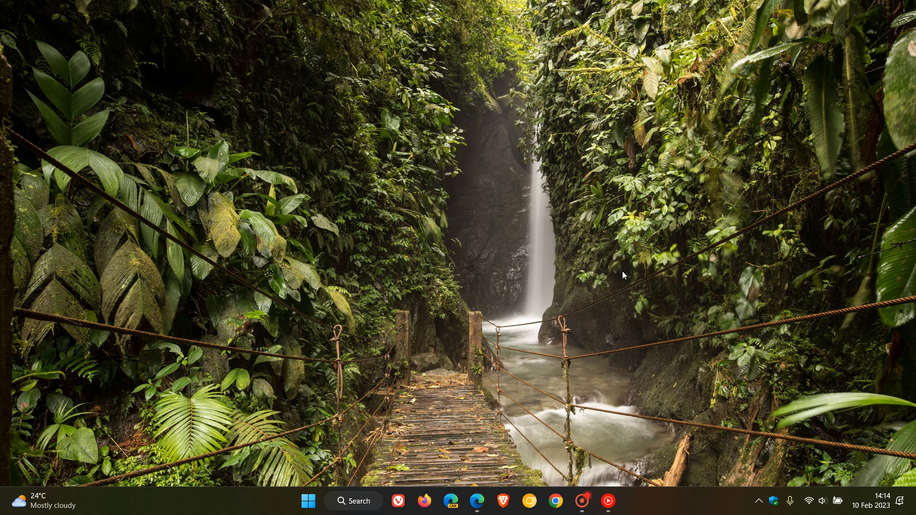
{"action": "mouse_move", "coordinate": [473, 453]}
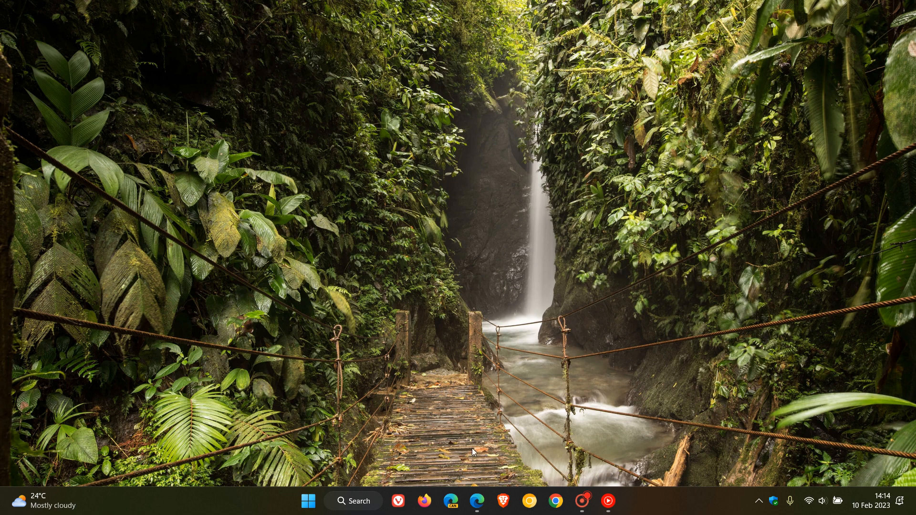
Restore Edge to Xeno's expanded tweet photo showing the 23H2 result image
{"action": "left_click", "coordinate": [477, 502]}
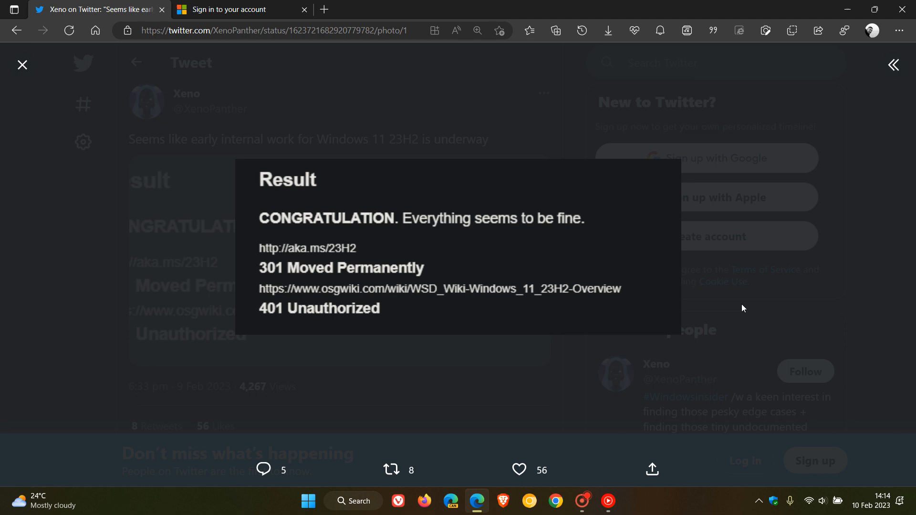
{"action": "mouse_move", "coordinate": [567, 245]}
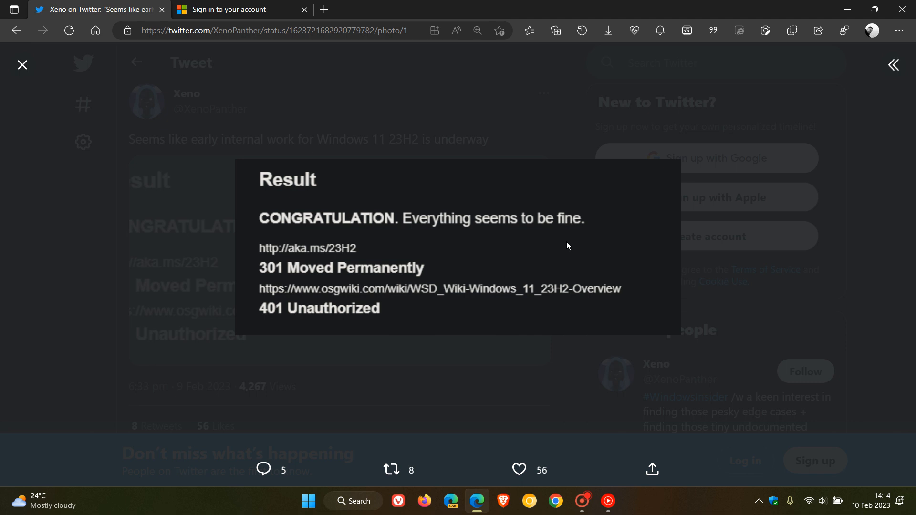
{"action": "mouse_move", "coordinate": [489, 308]}
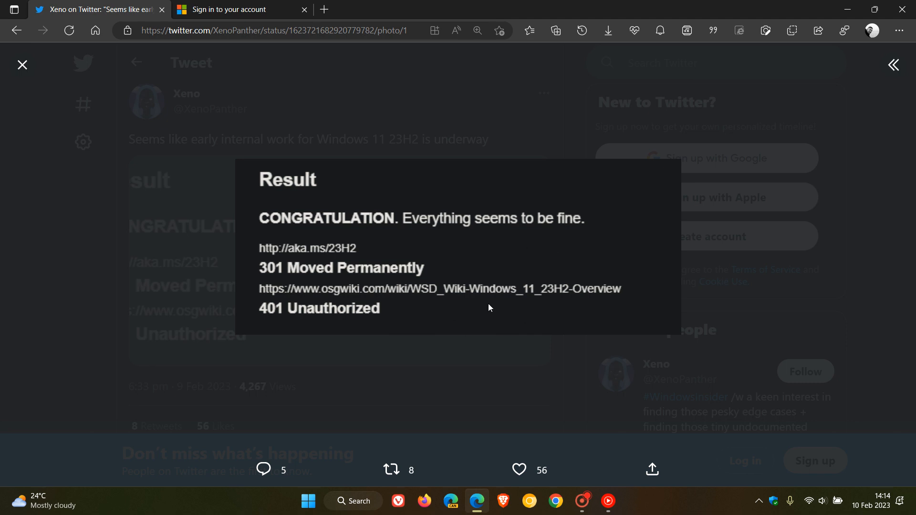
{"action": "mouse_move", "coordinate": [626, 256]}
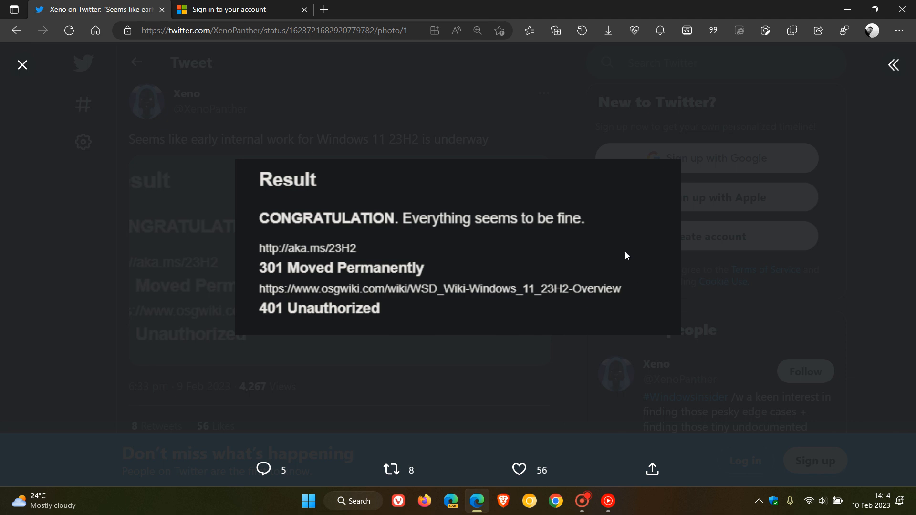
{"action": "mouse_move", "coordinate": [513, 250]}
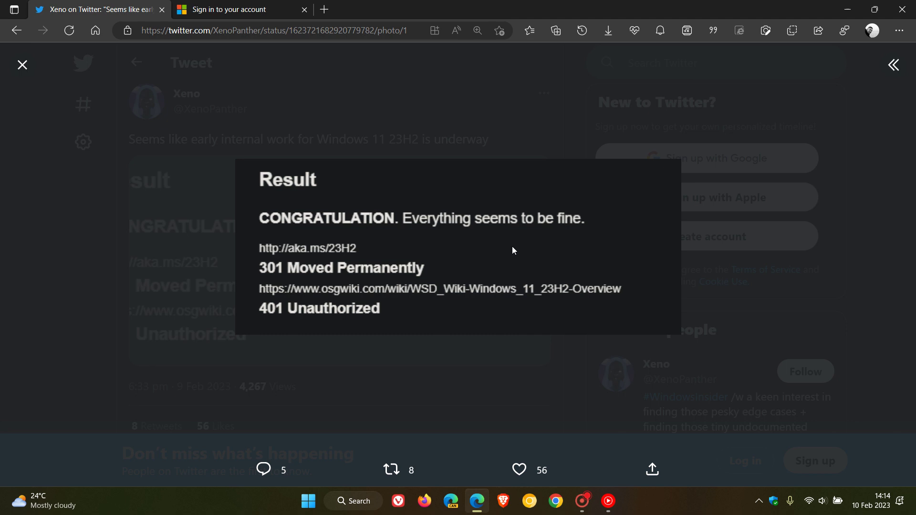
{"action": "mouse_move", "coordinate": [541, 248]}
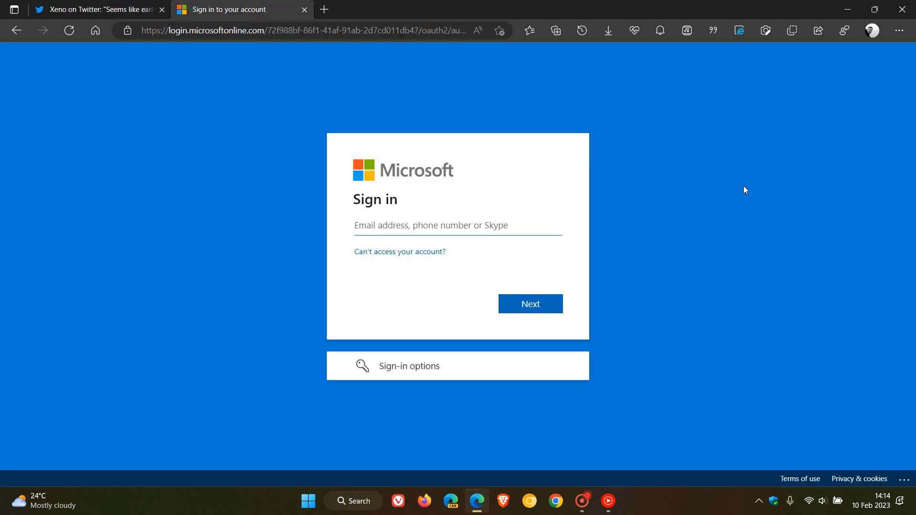
{"action": "mouse_move", "coordinate": [738, 197]}
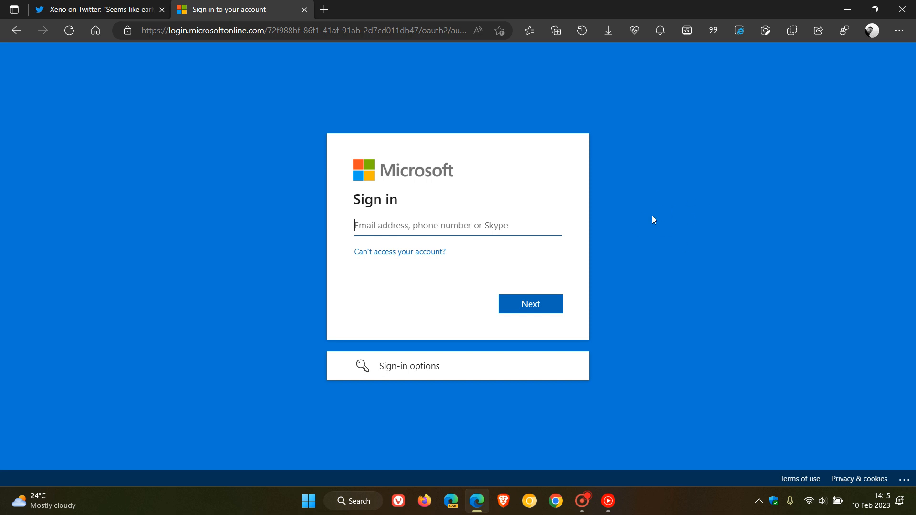
{"action": "mouse_move", "coordinate": [677, 252]}
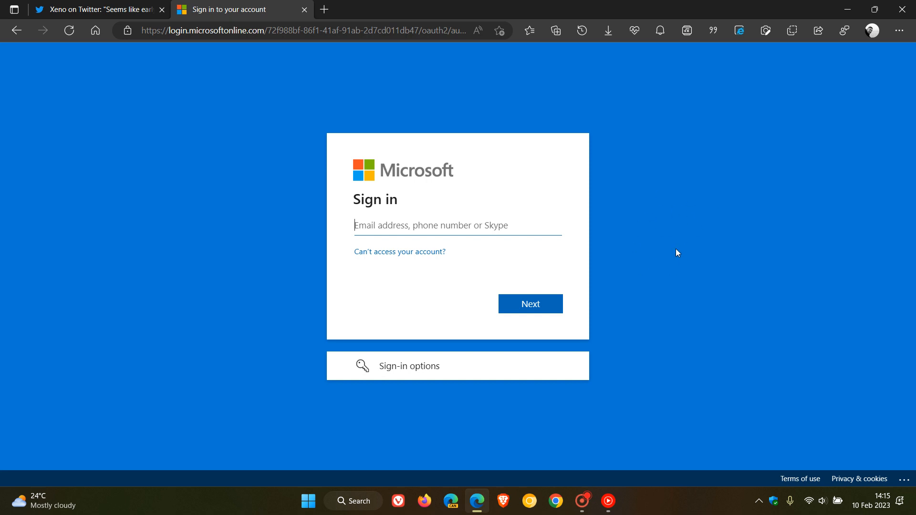
{"action": "mouse_move", "coordinate": [656, 223]}
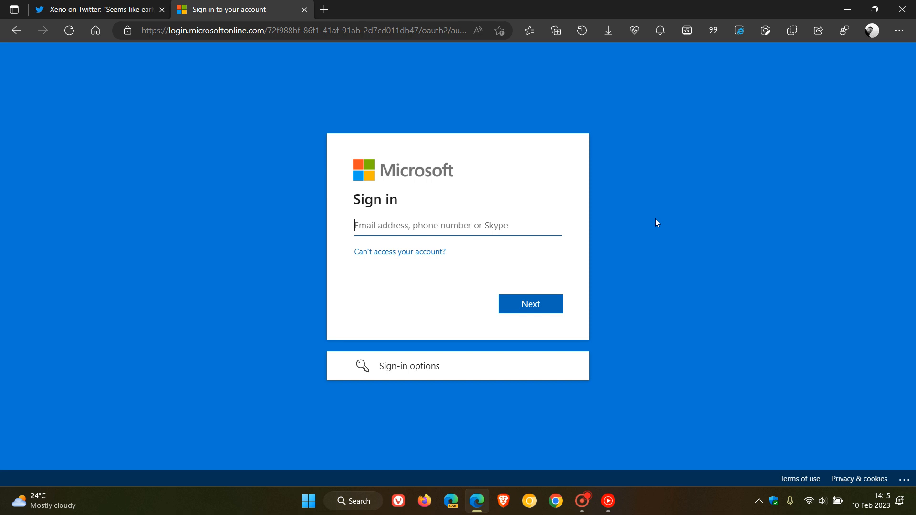
Return from the Microsoft sign-in tab to the tweet's 23H2 result image
{"action": "left_click", "coordinate": [88, 10]}
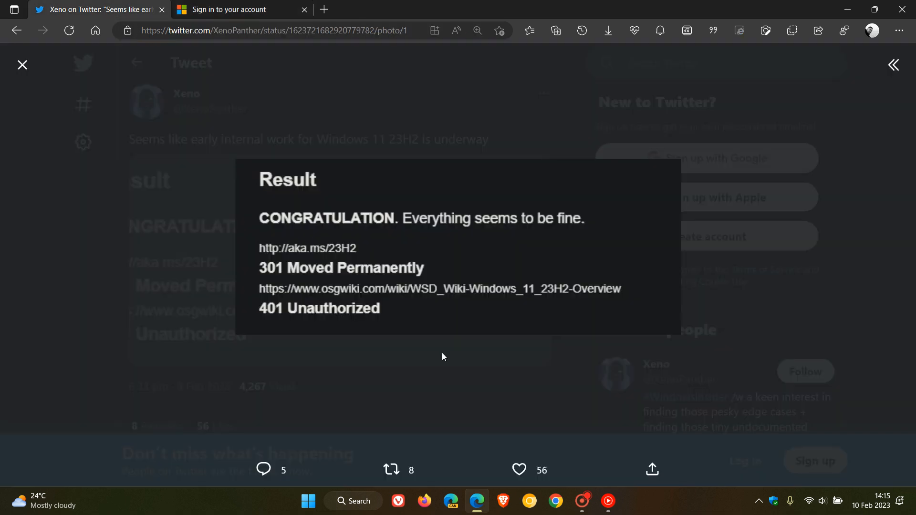
{"action": "mouse_move", "coordinate": [565, 250]}
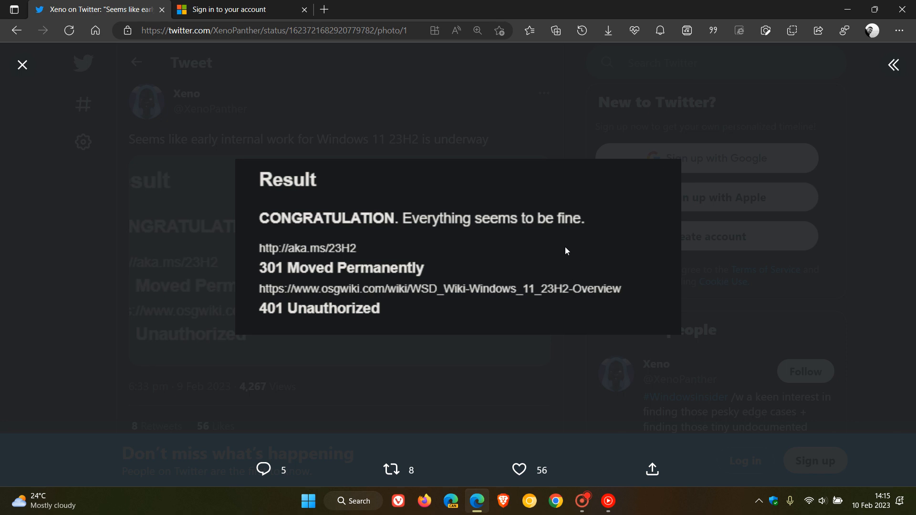
{"action": "mouse_move", "coordinate": [544, 255]}
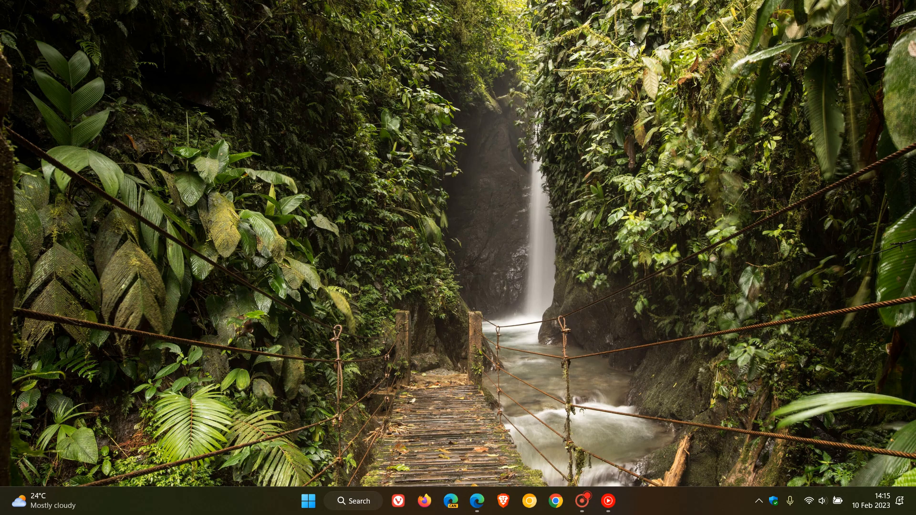
{"action": "mouse_move", "coordinate": [544, 227]}
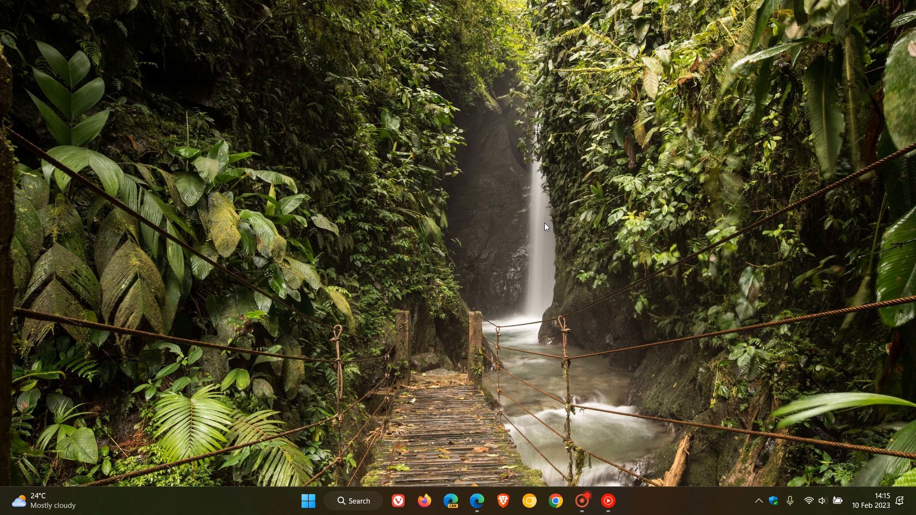
{"action": "mouse_move", "coordinate": [331, 326]}
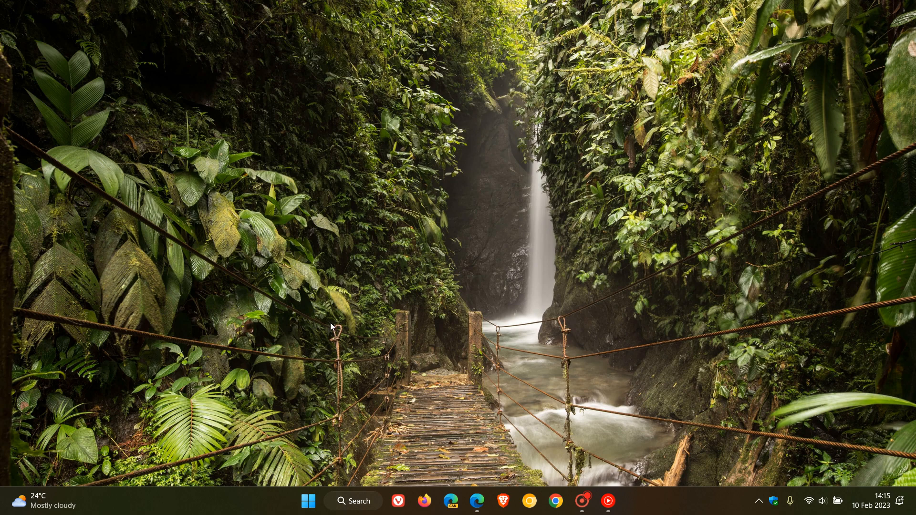
{"action": "mouse_move", "coordinate": [648, 290]}
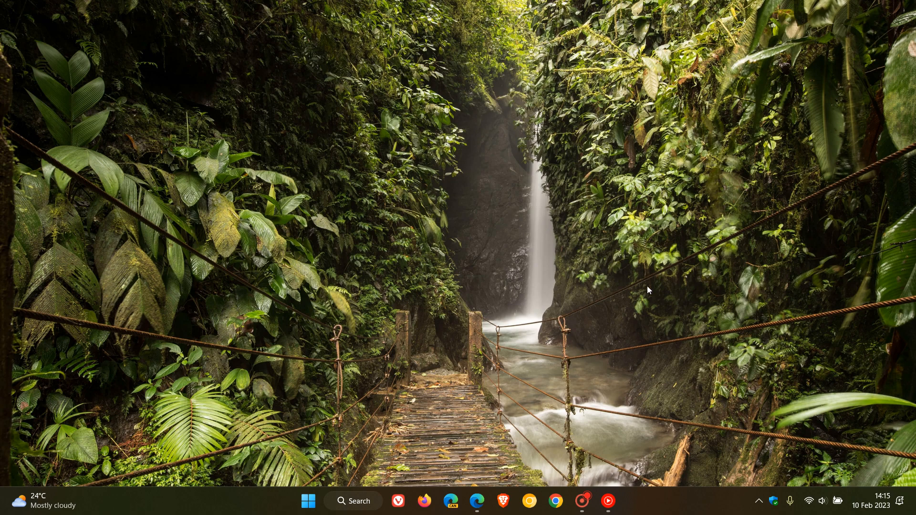